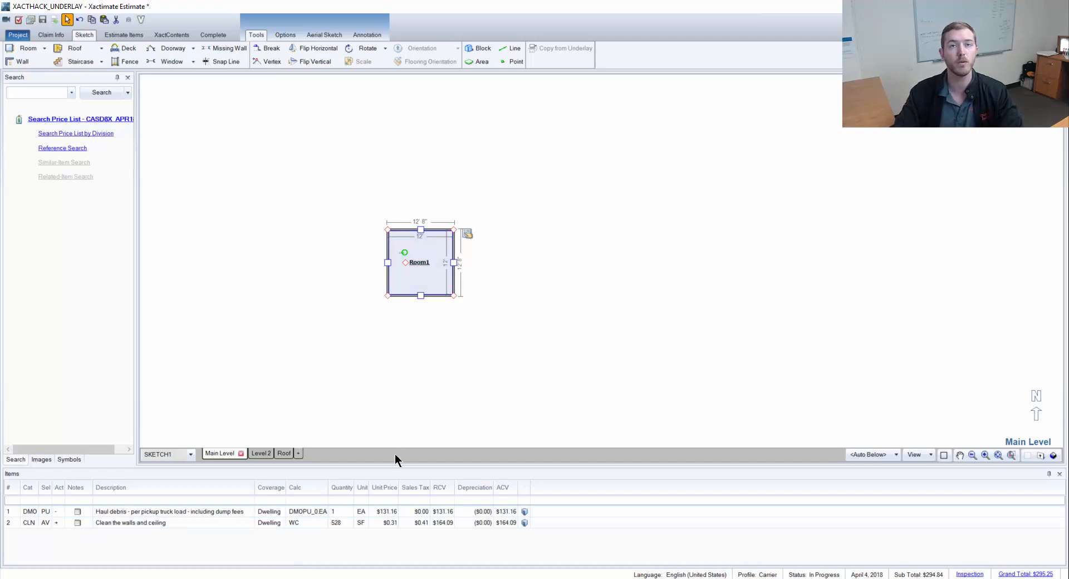
# Browse the Level 2 and Roof sketches, then return to the Main Level.
pyautogui.click(252, 453)
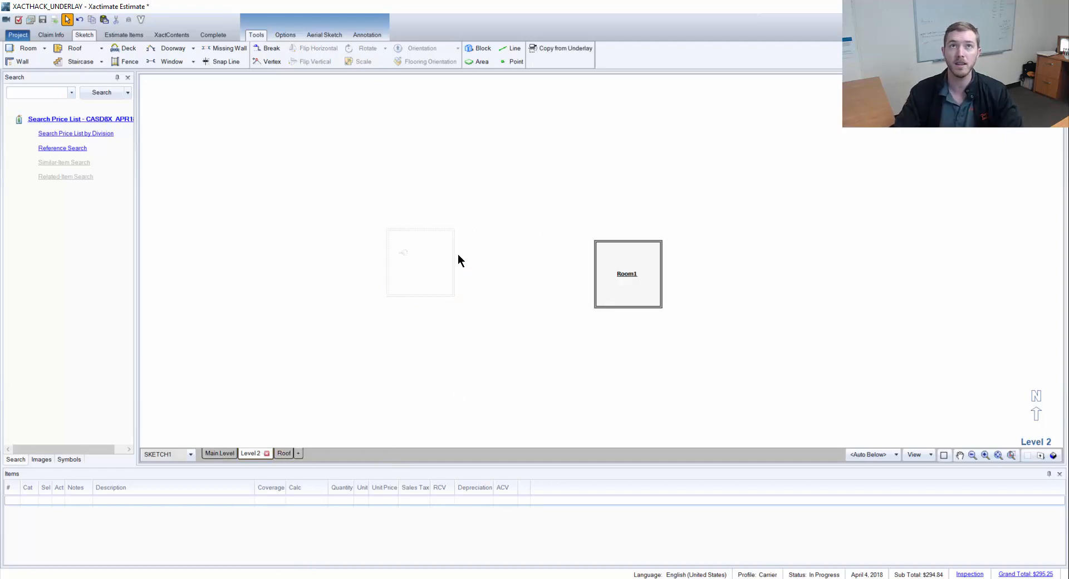
pyautogui.moveTo(507, 265)
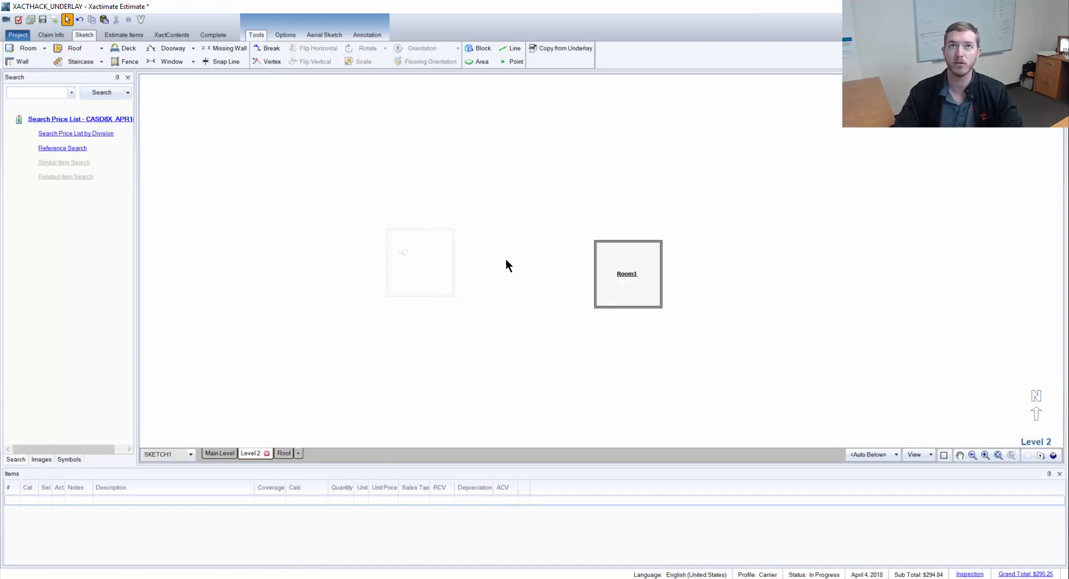
pyautogui.moveTo(366, 236)
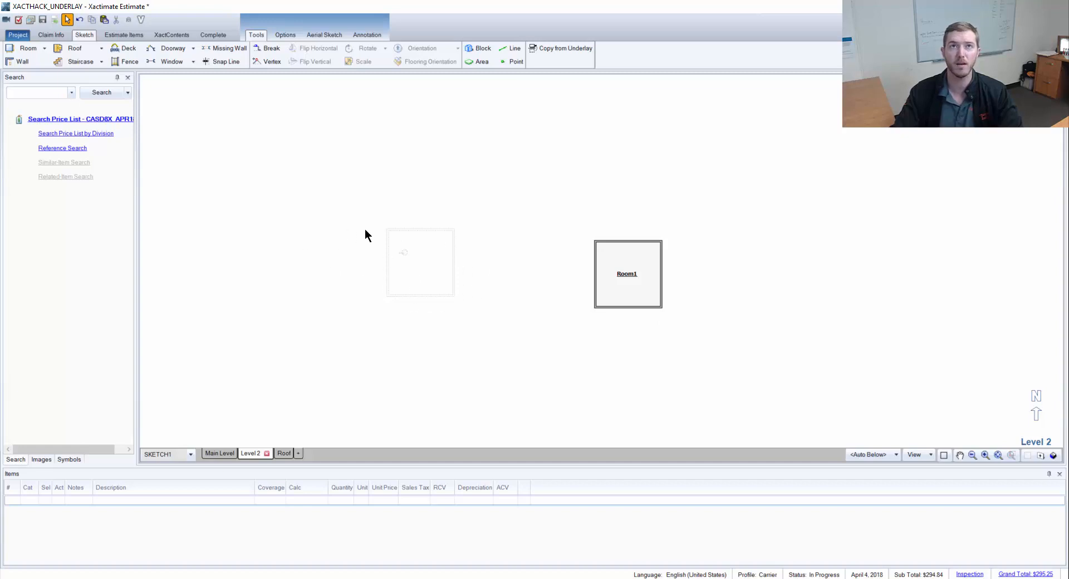
pyautogui.click(627, 274)
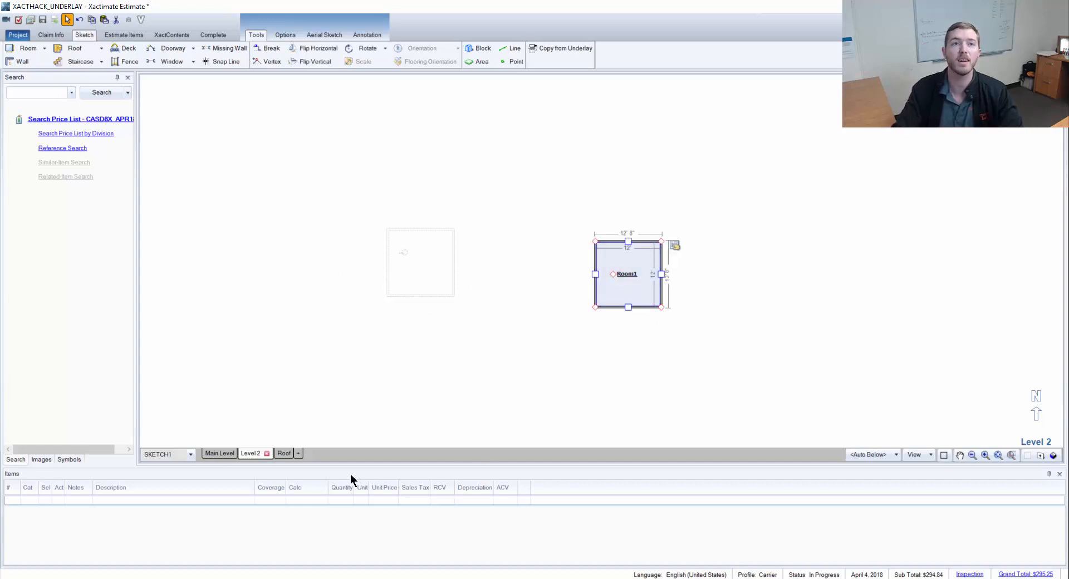
pyautogui.click(283, 452)
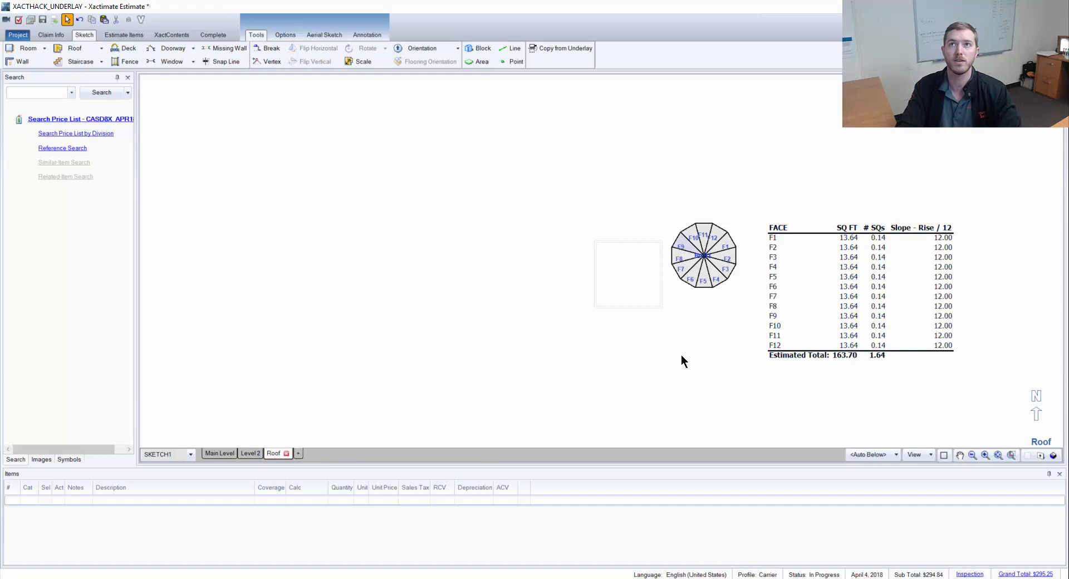
pyautogui.click(219, 452)
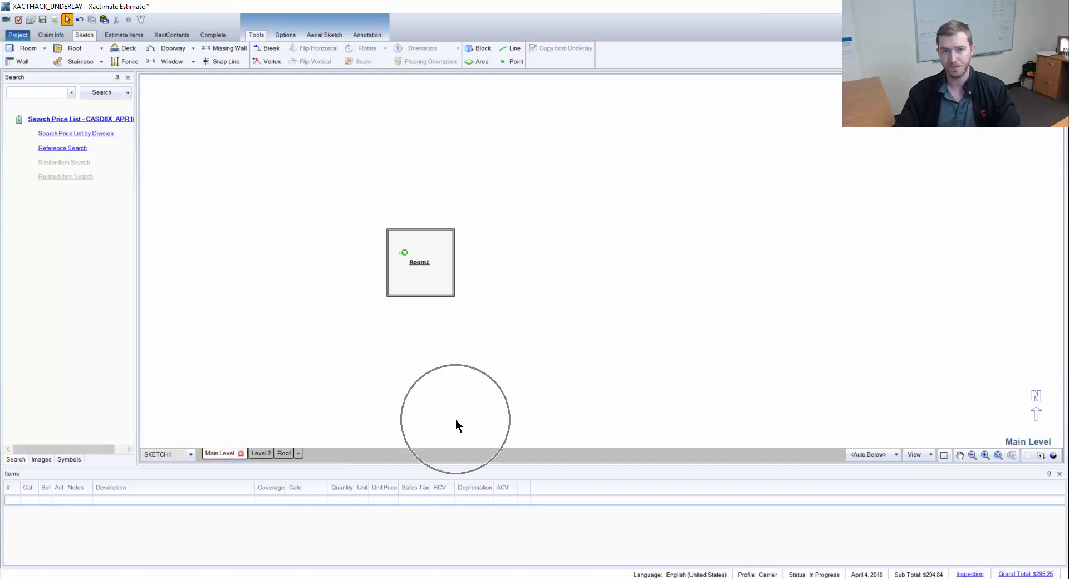
# Select Main Level Room1, switch to Level 2 and start a new room.
pyautogui.click(421, 292)
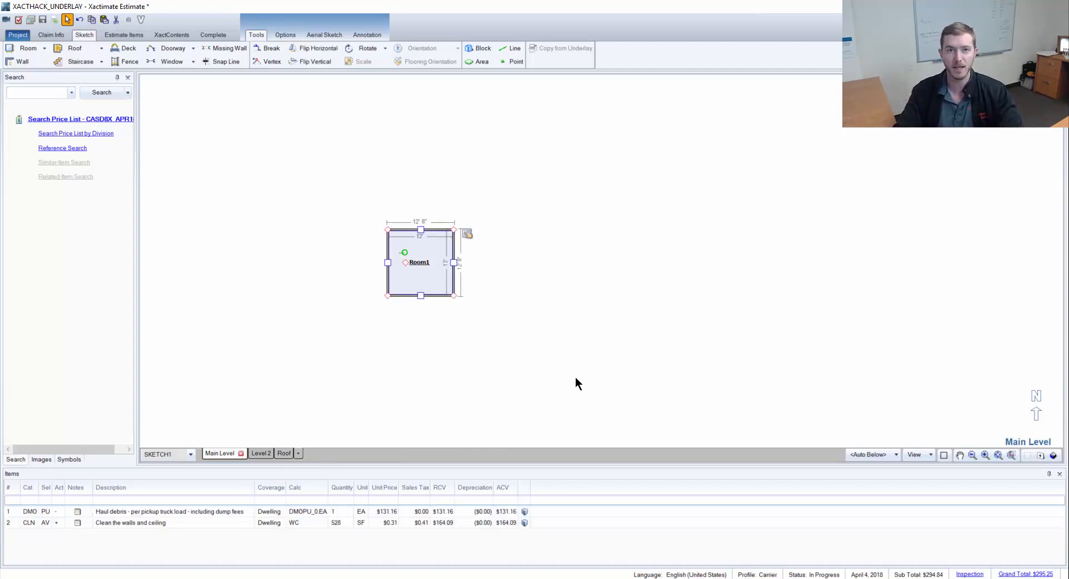
pyautogui.moveTo(417, 454)
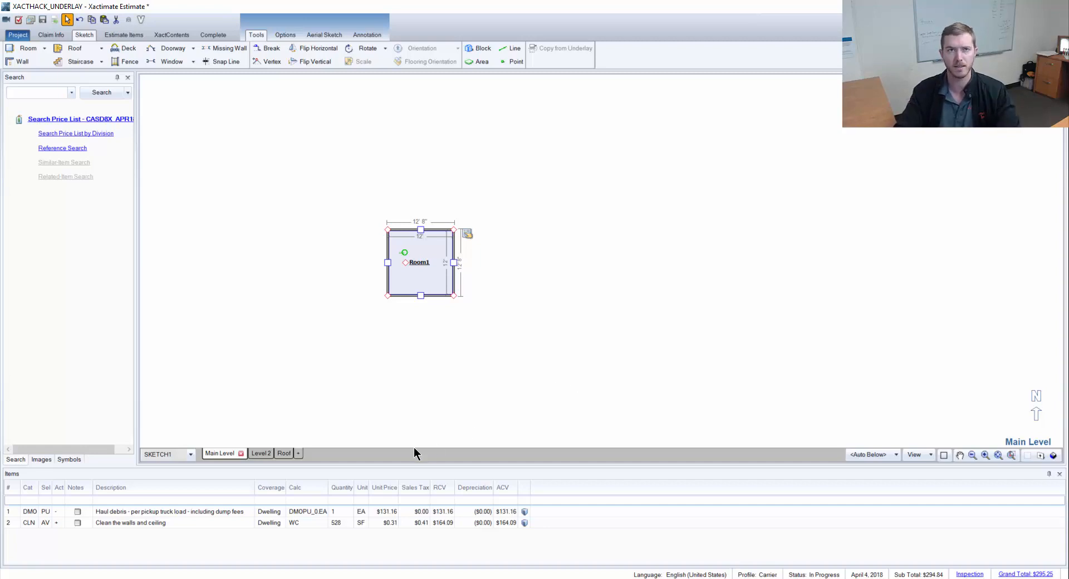
pyautogui.click(251, 452)
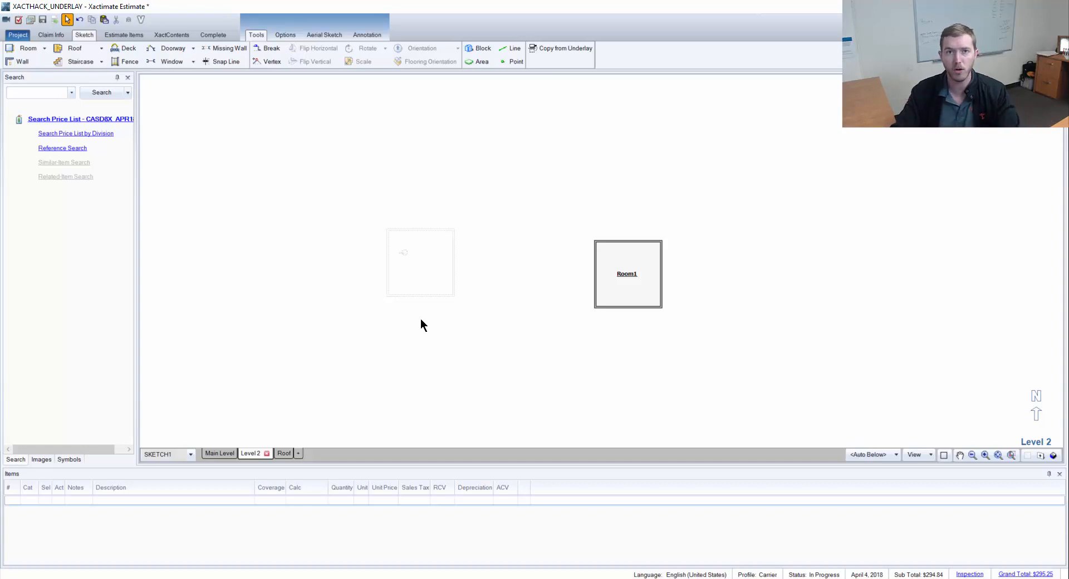
pyautogui.moveTo(441, 361)
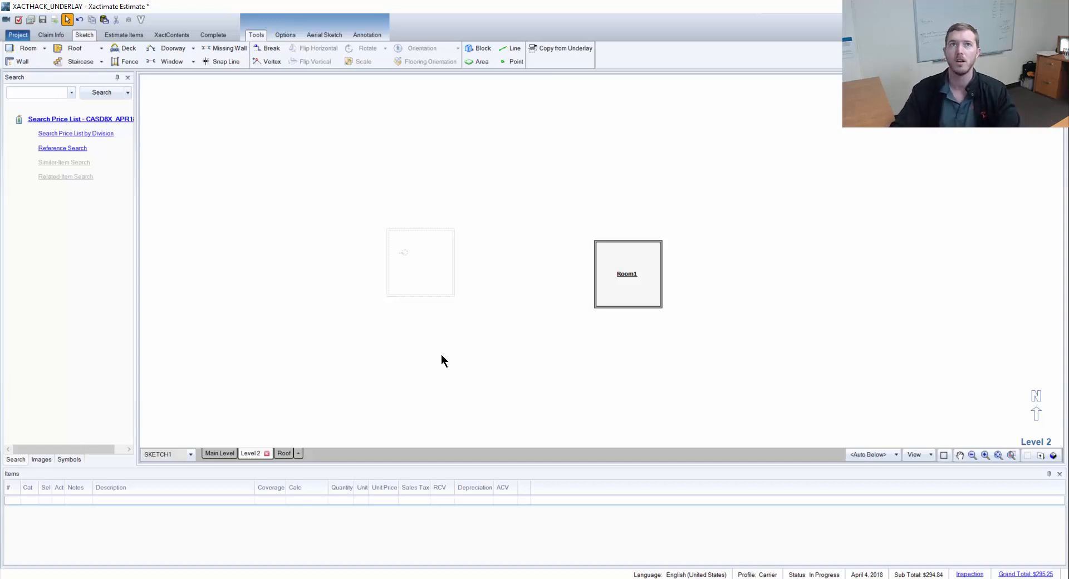
pyautogui.click(27, 48)
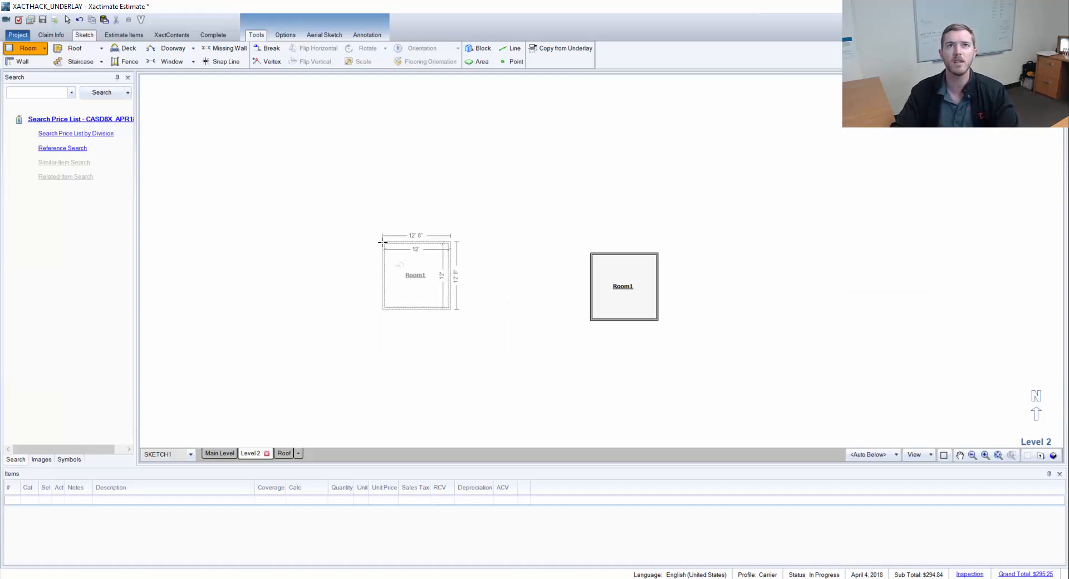
pyautogui.click(415, 276)
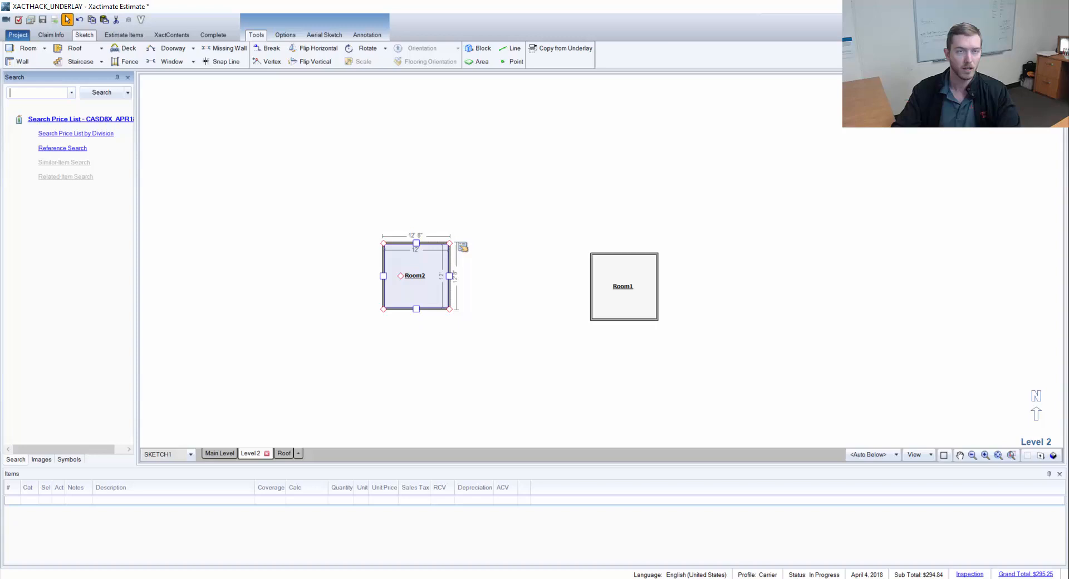
pyautogui.moveTo(502, 346)
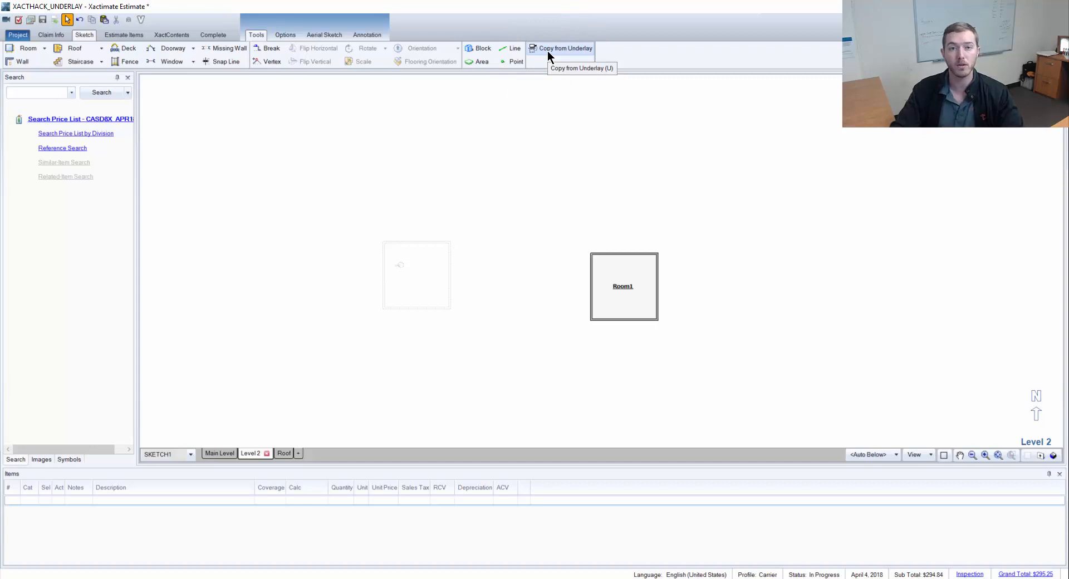
pyautogui.click(565, 48)
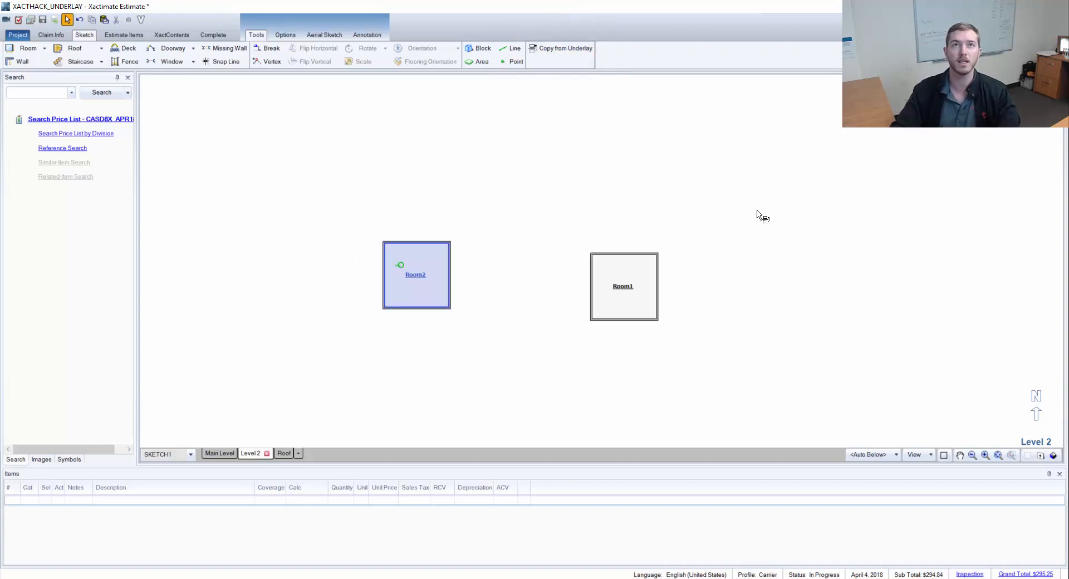
pyautogui.click(416, 275)
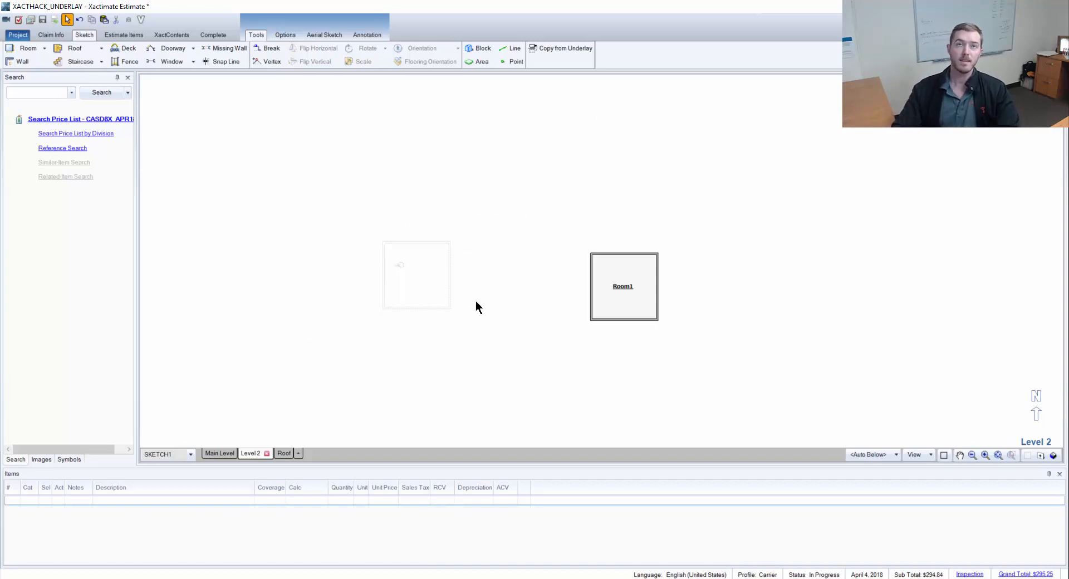
pyautogui.moveTo(894, 358)
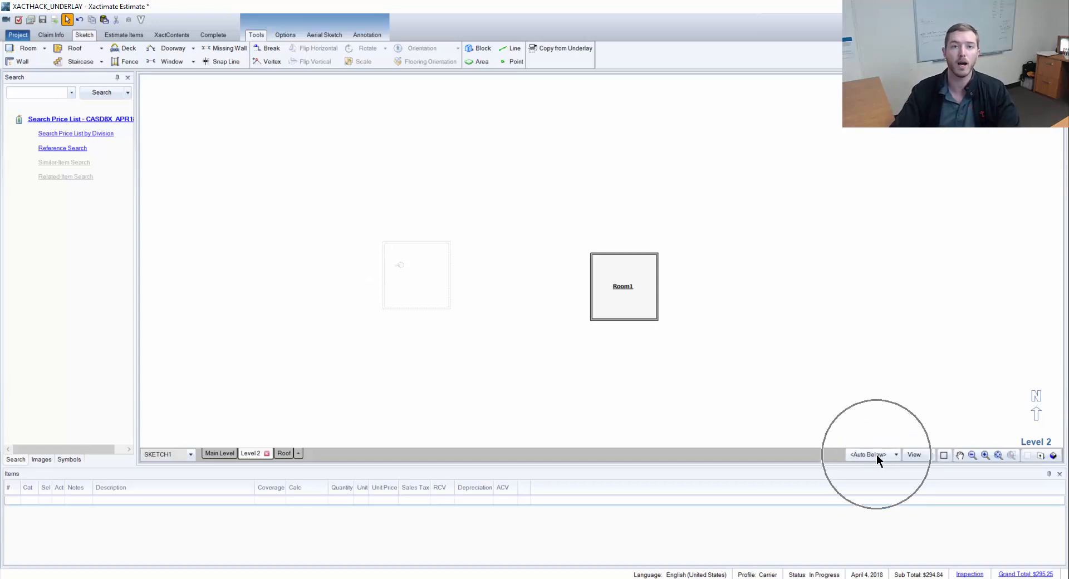
# Open the <Auto Below> underlay dropdown on Level 2.
pyautogui.click(896, 455)
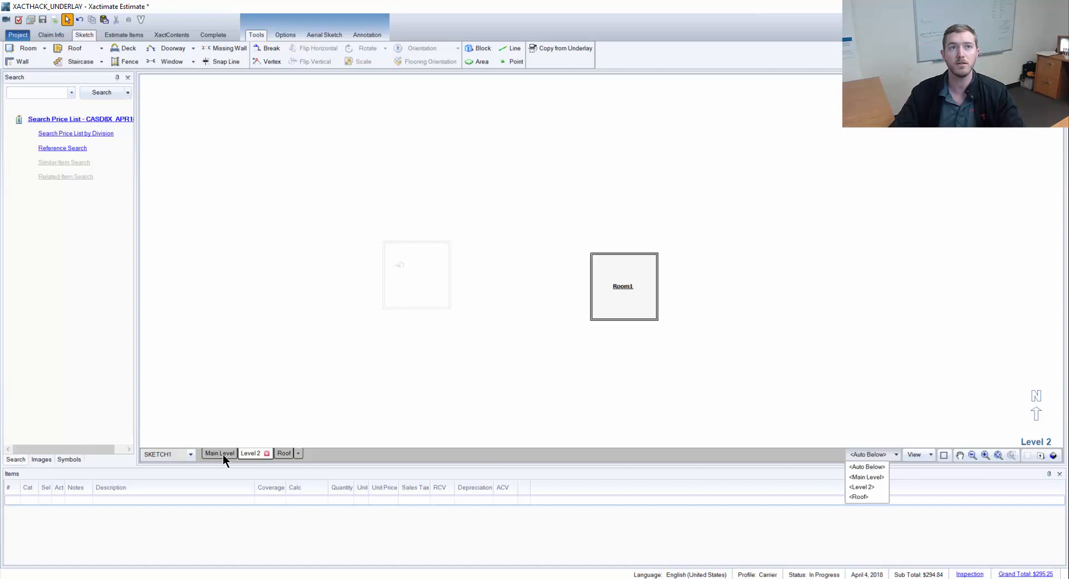
# Set Level 2 as the Main Level's underlay and view both rooms in 3D.
pyautogui.click(219, 453)
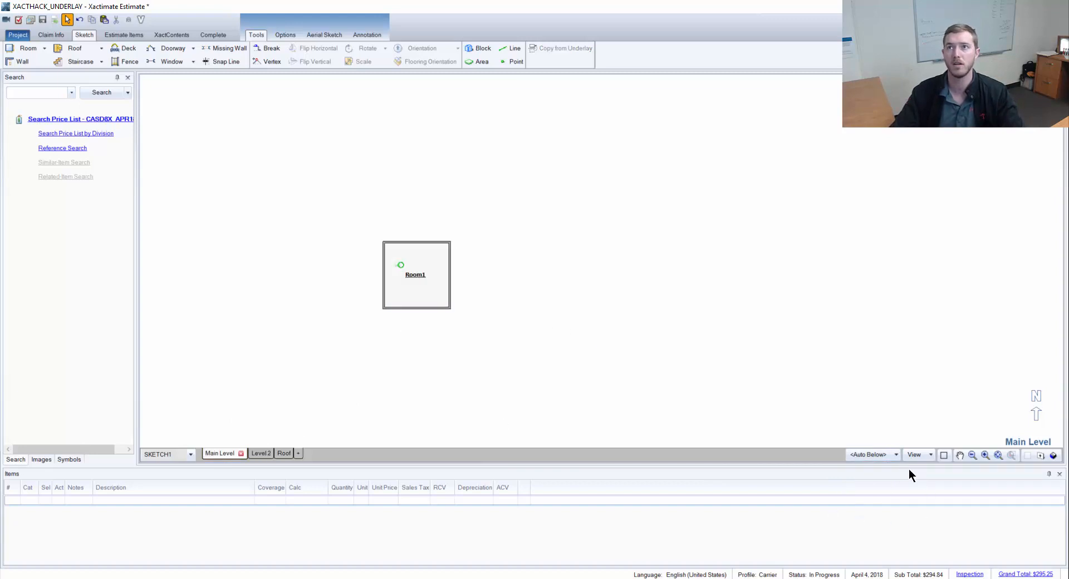
pyautogui.click(896, 455)
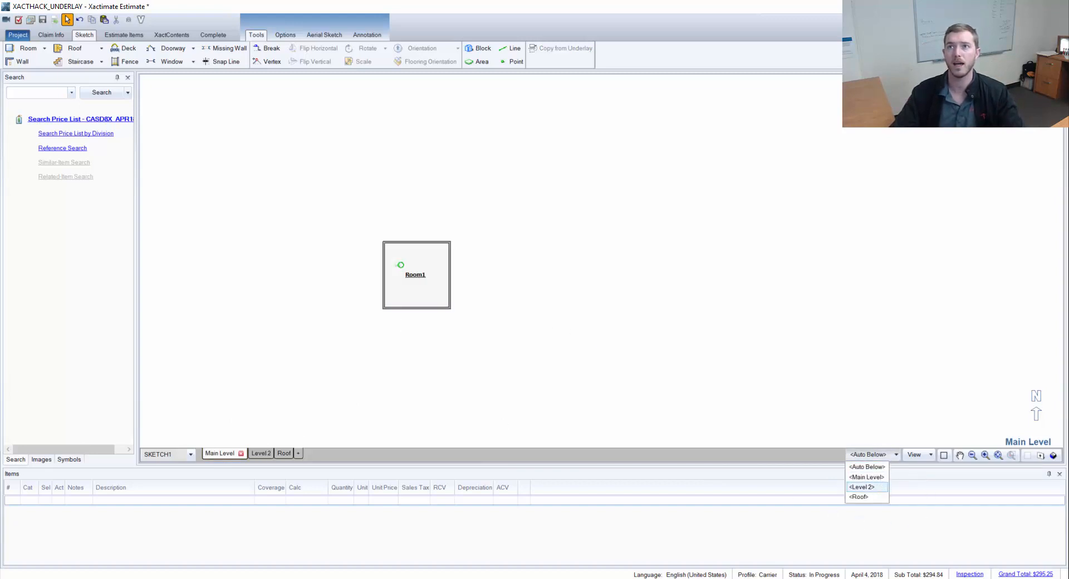
pyautogui.click(862, 488)
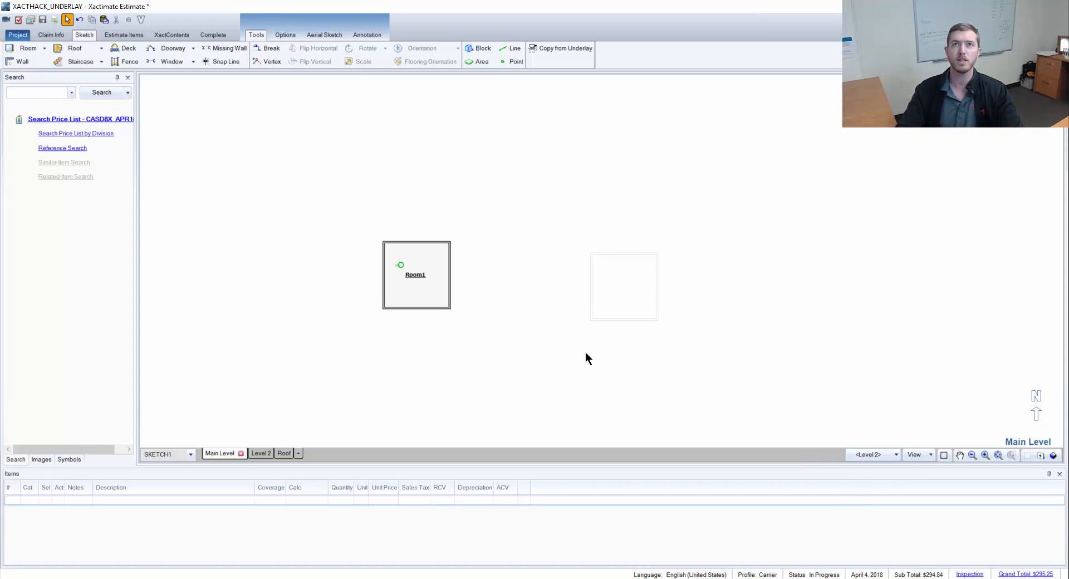
pyautogui.moveTo(341, 212)
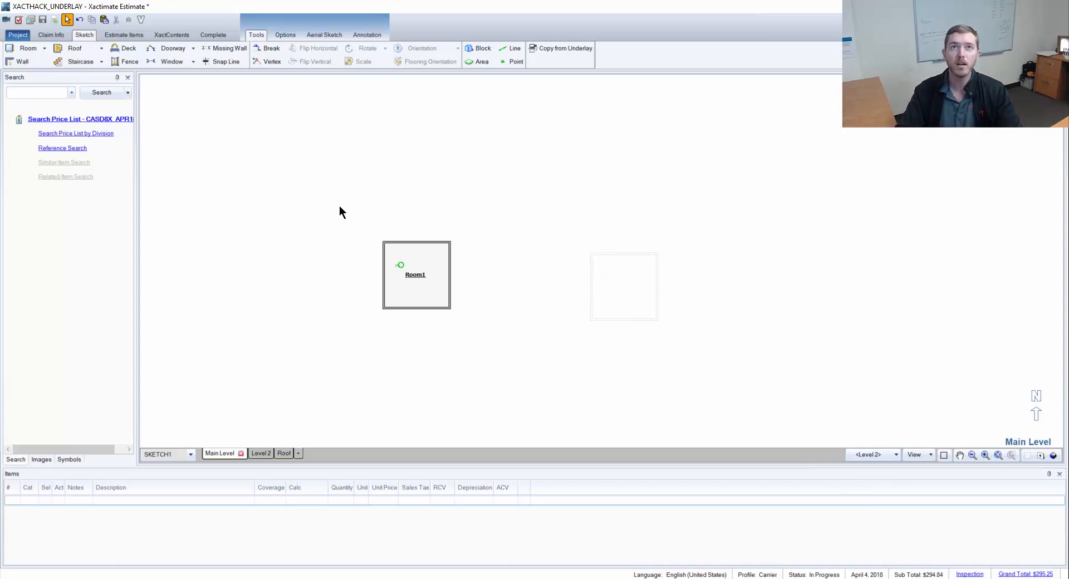
pyautogui.moveTo(496, 218)
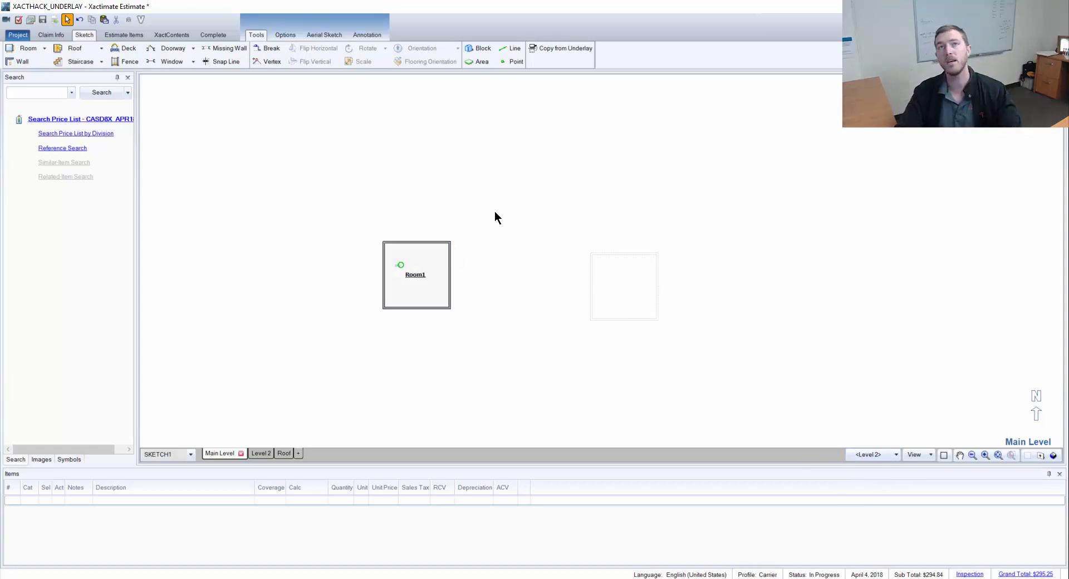
pyautogui.click(561, 48)
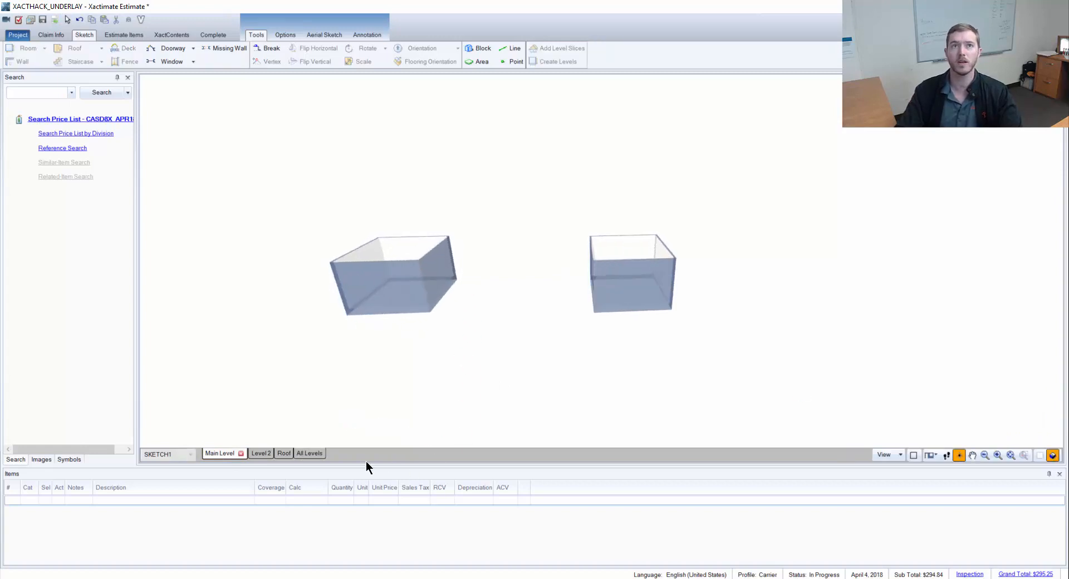
# Toggle off 3D to see the flat Main Level sketch.
pyautogui.click(309, 453)
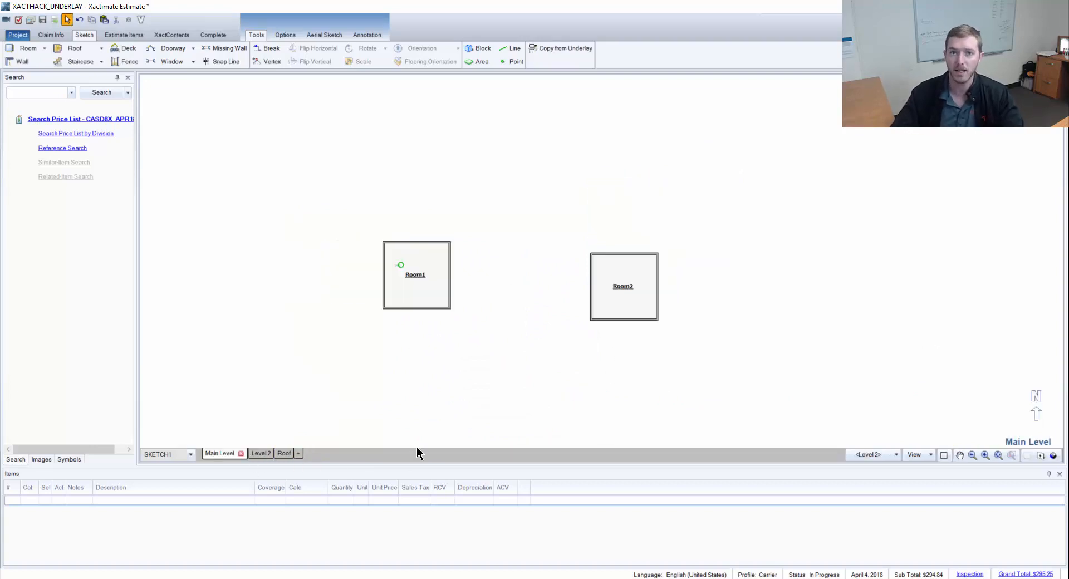
# Choose <Roof> in the underlay dropdown for the Main Level.
pyautogui.click(896, 454)
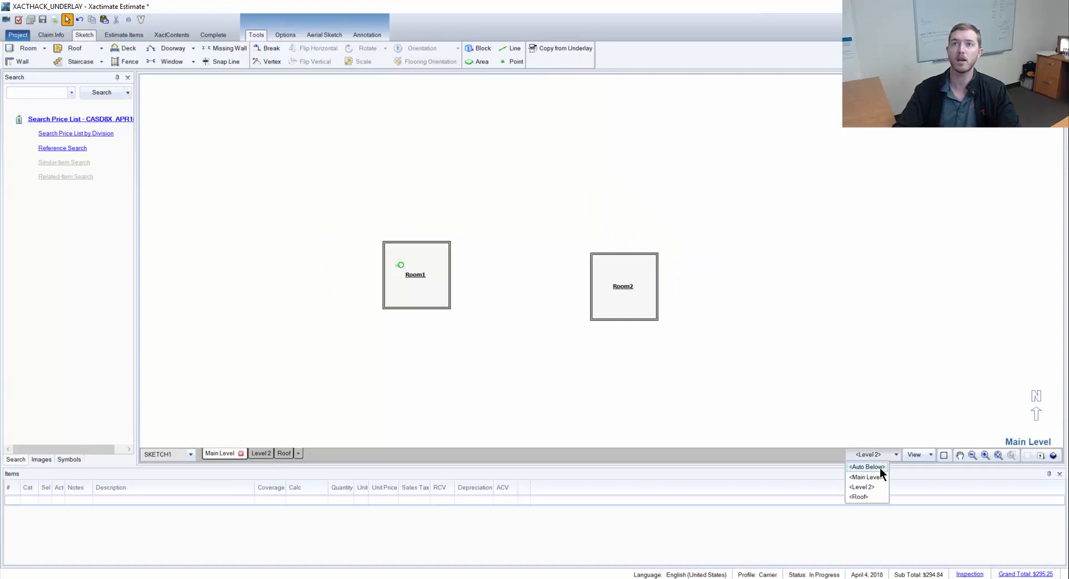
pyautogui.click(859, 497)
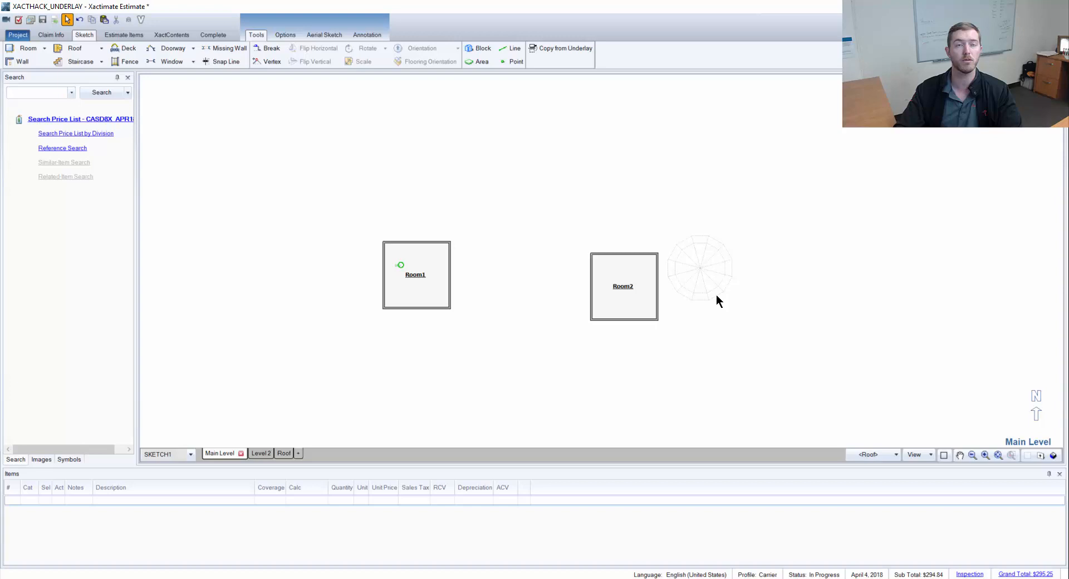
pyautogui.moveTo(639, 356)
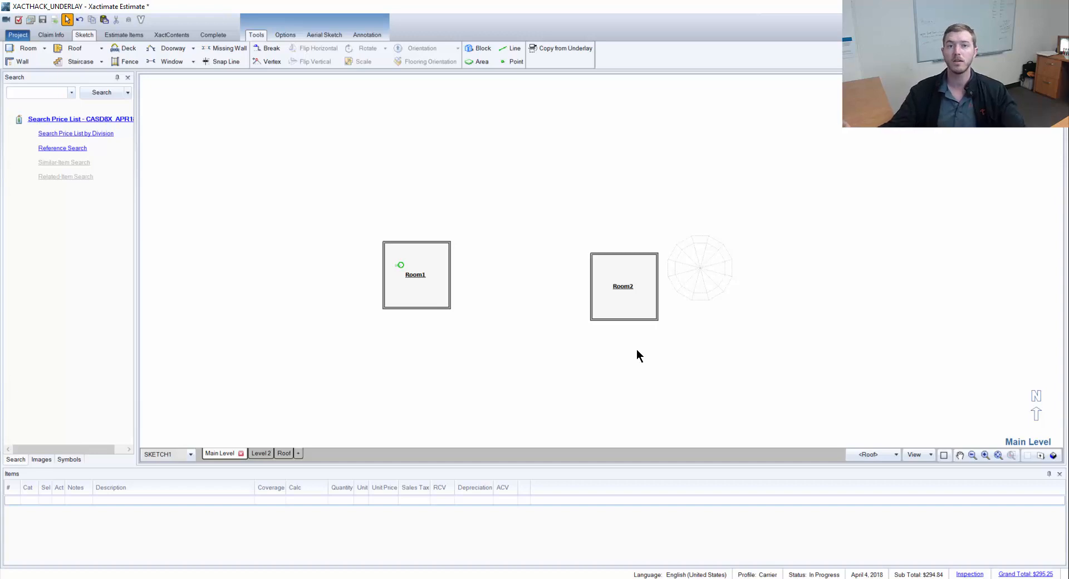
pyautogui.moveTo(552, 336)
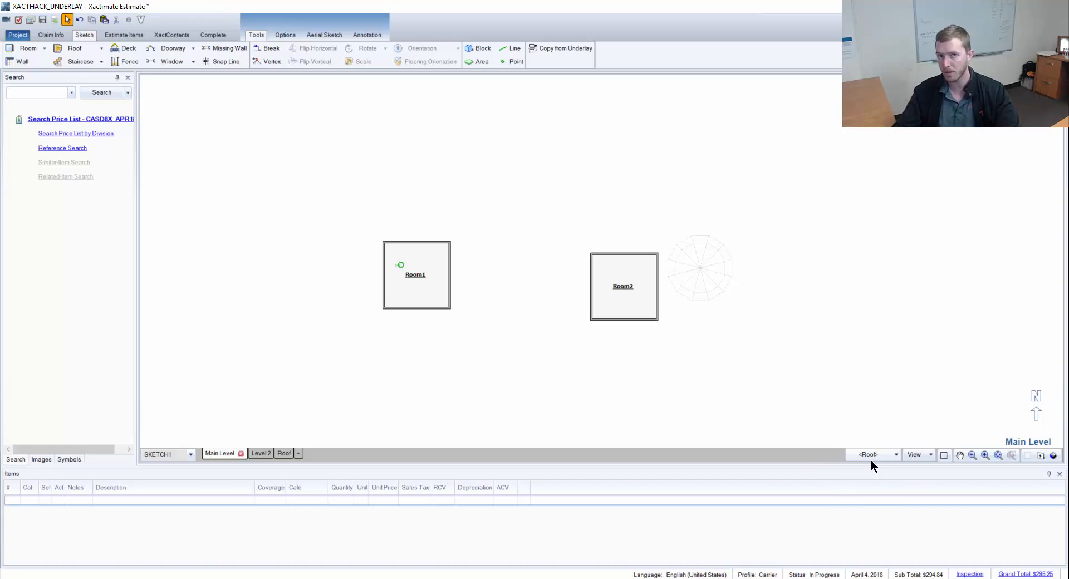
# Switch to the Level 2 sketch with the Main Level room underlaid.
pyautogui.click(261, 453)
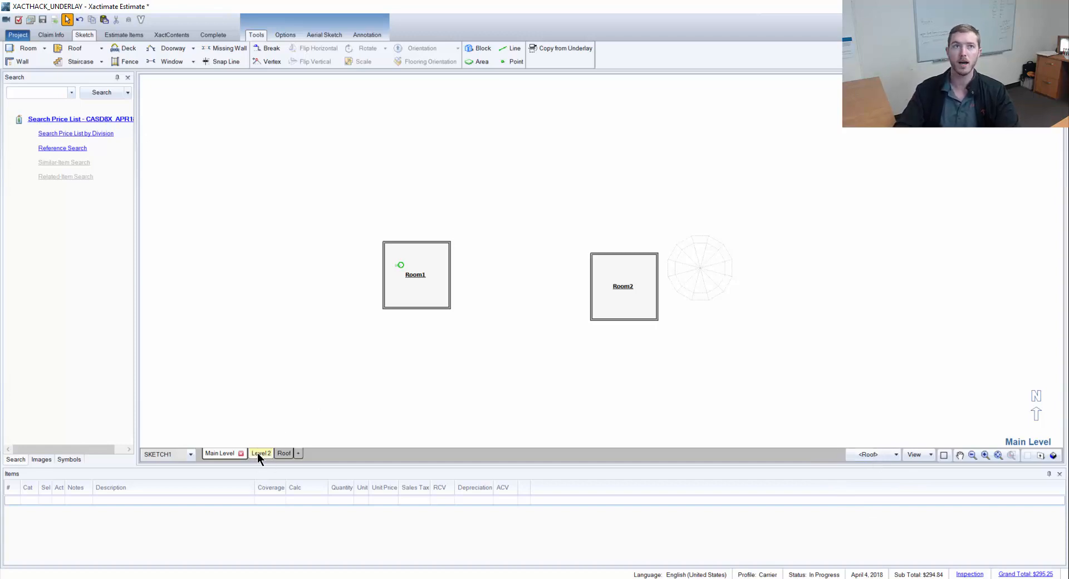
pyautogui.click(261, 452)
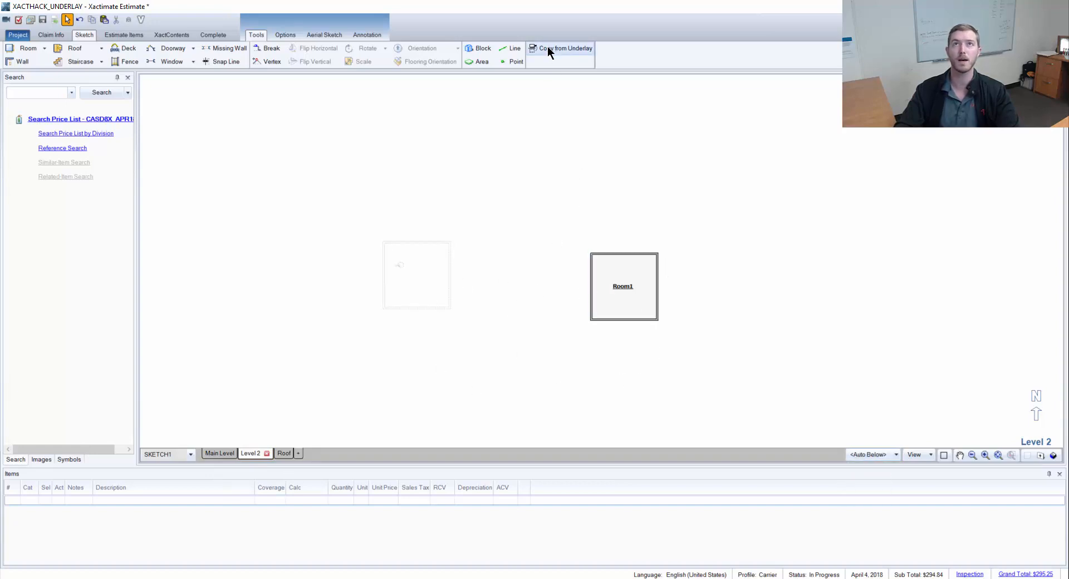
pyautogui.moveTo(419, 278)
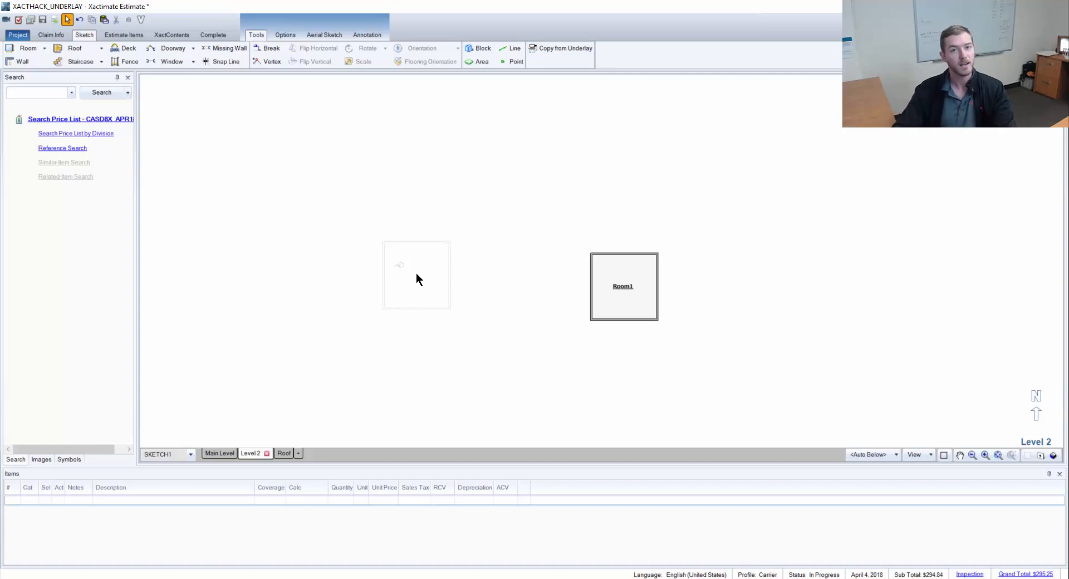